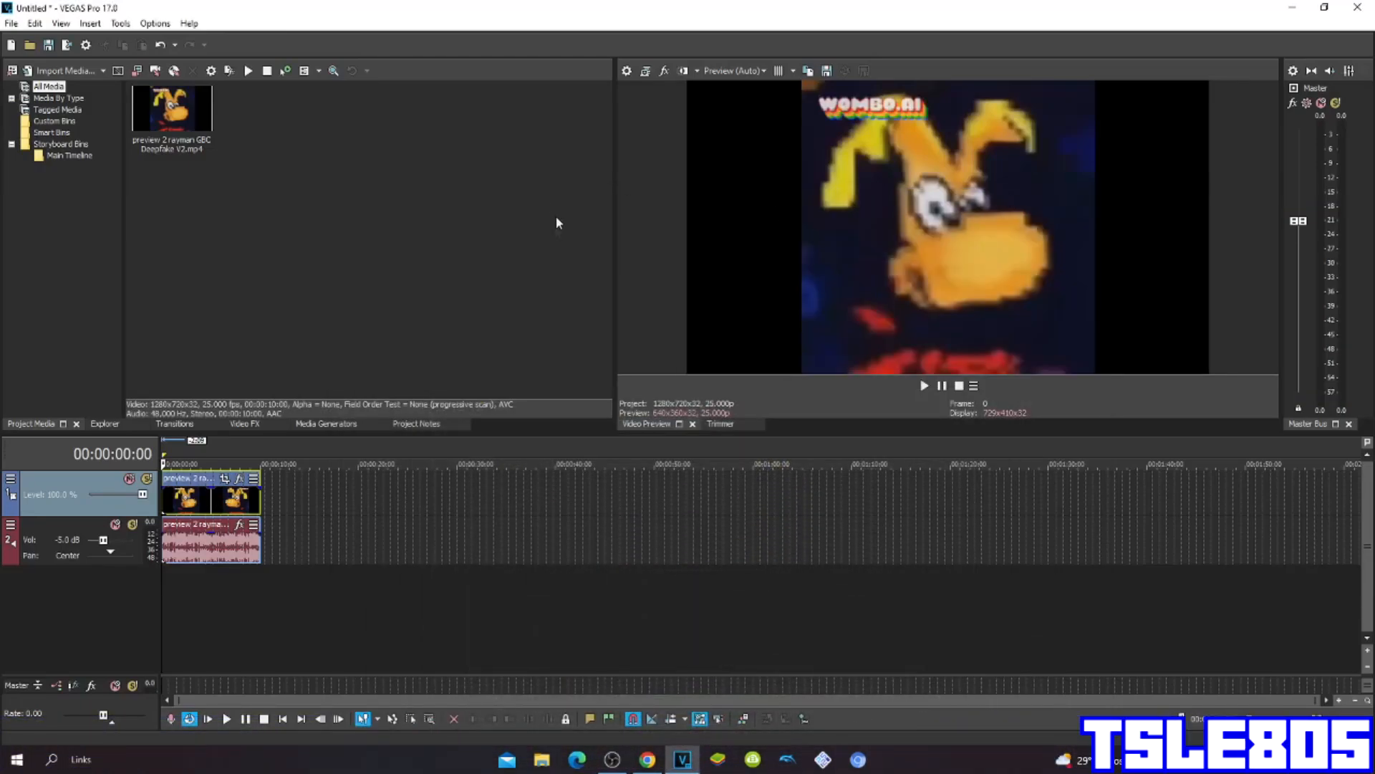
mouse_move(233, 91)
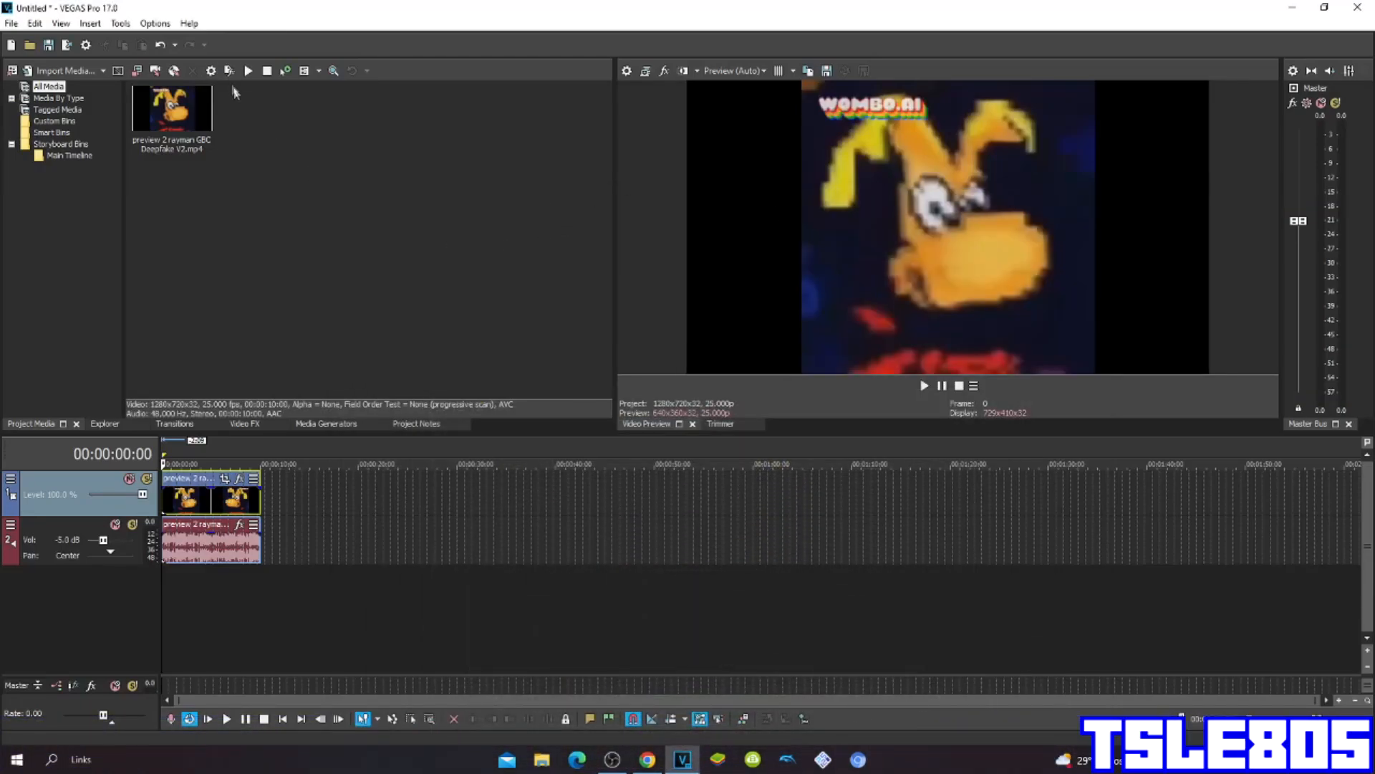
mouse_move(272, 149)
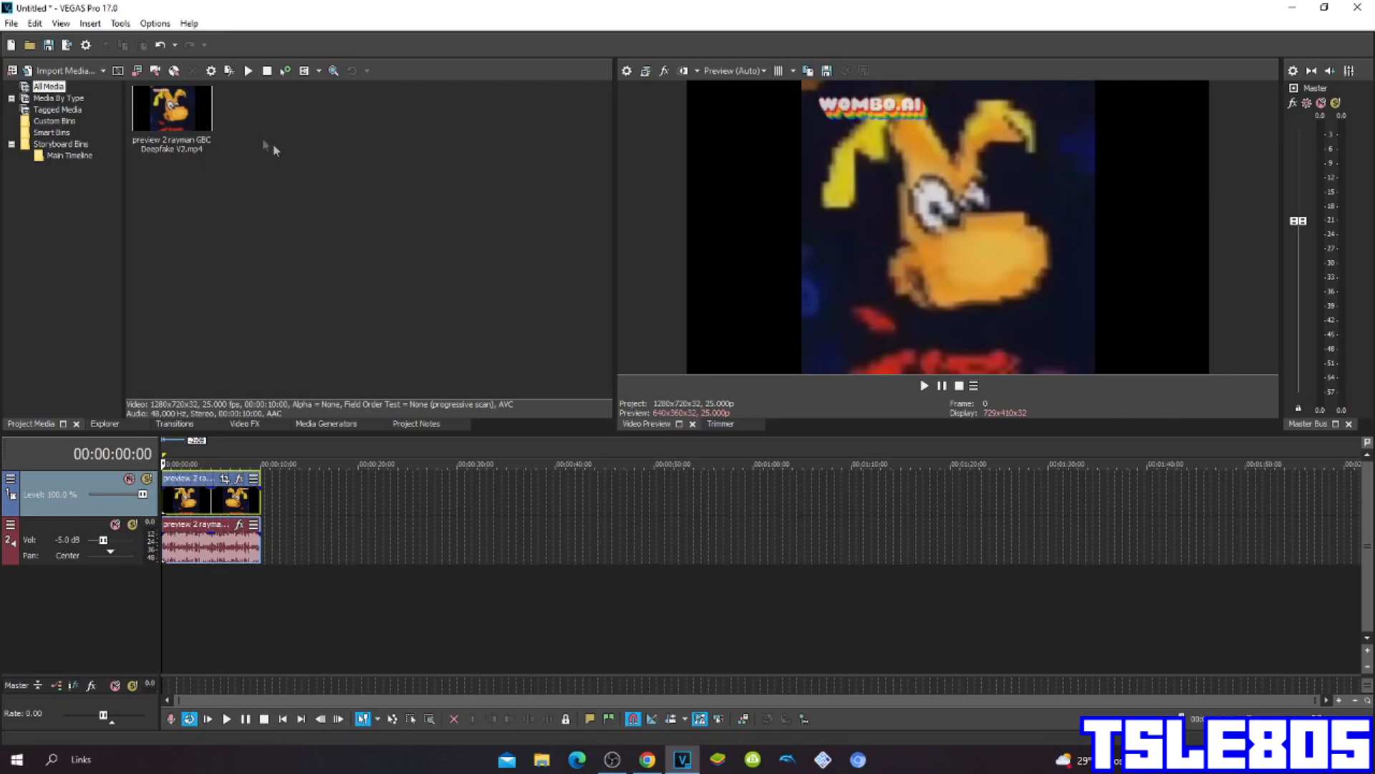
mouse_move(314, 199)
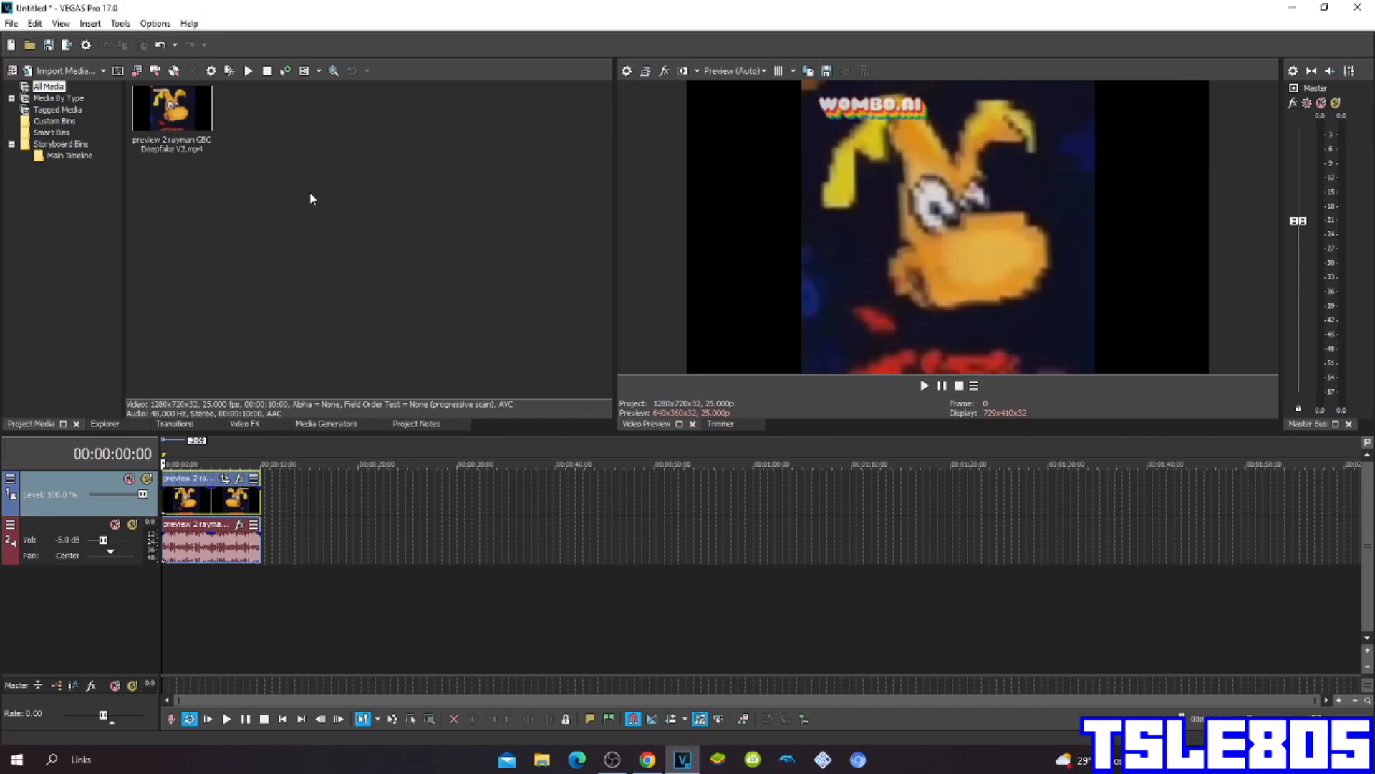
mouse_move(263, 182)
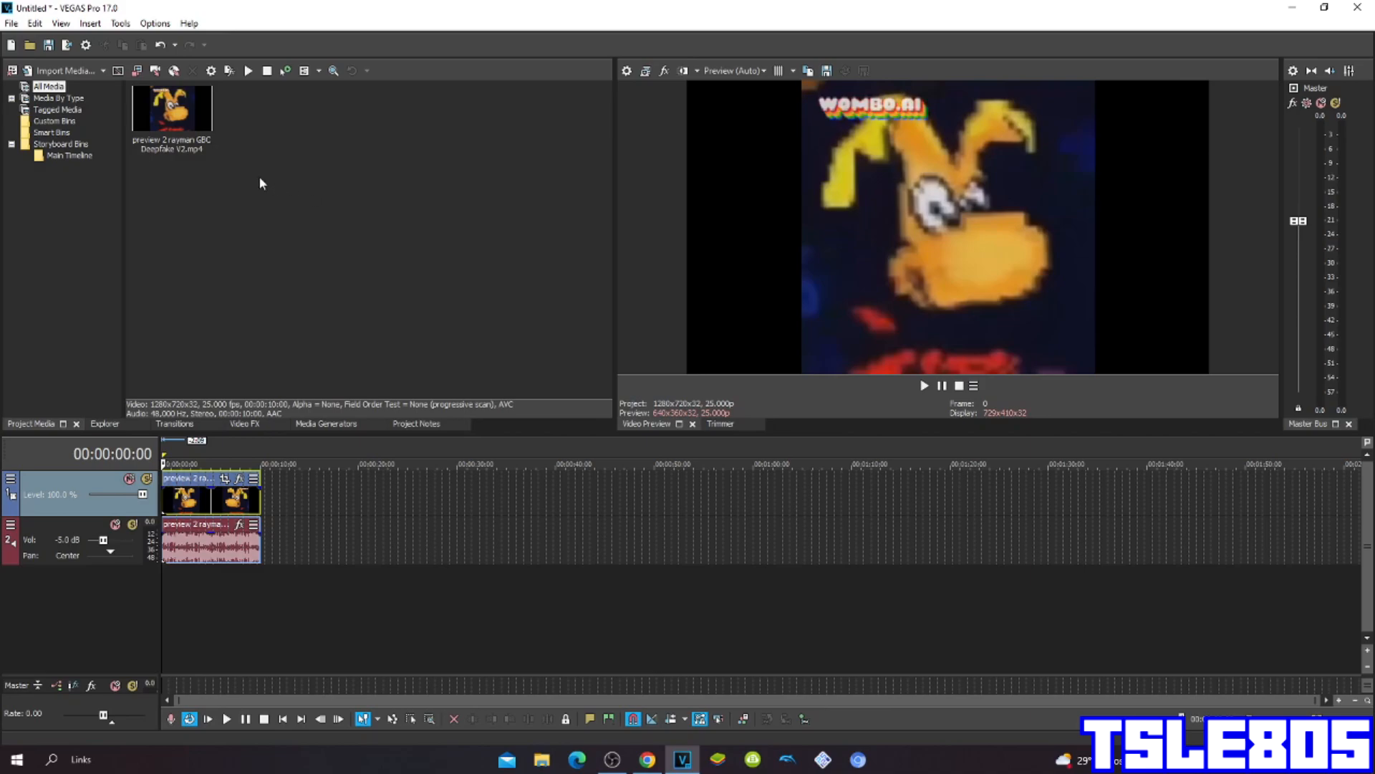
Apply the Gradient Map effect's 'g major 9' preset to the video event, turning the preview green and blue
left_click_drag(244, 119, 248, 181)
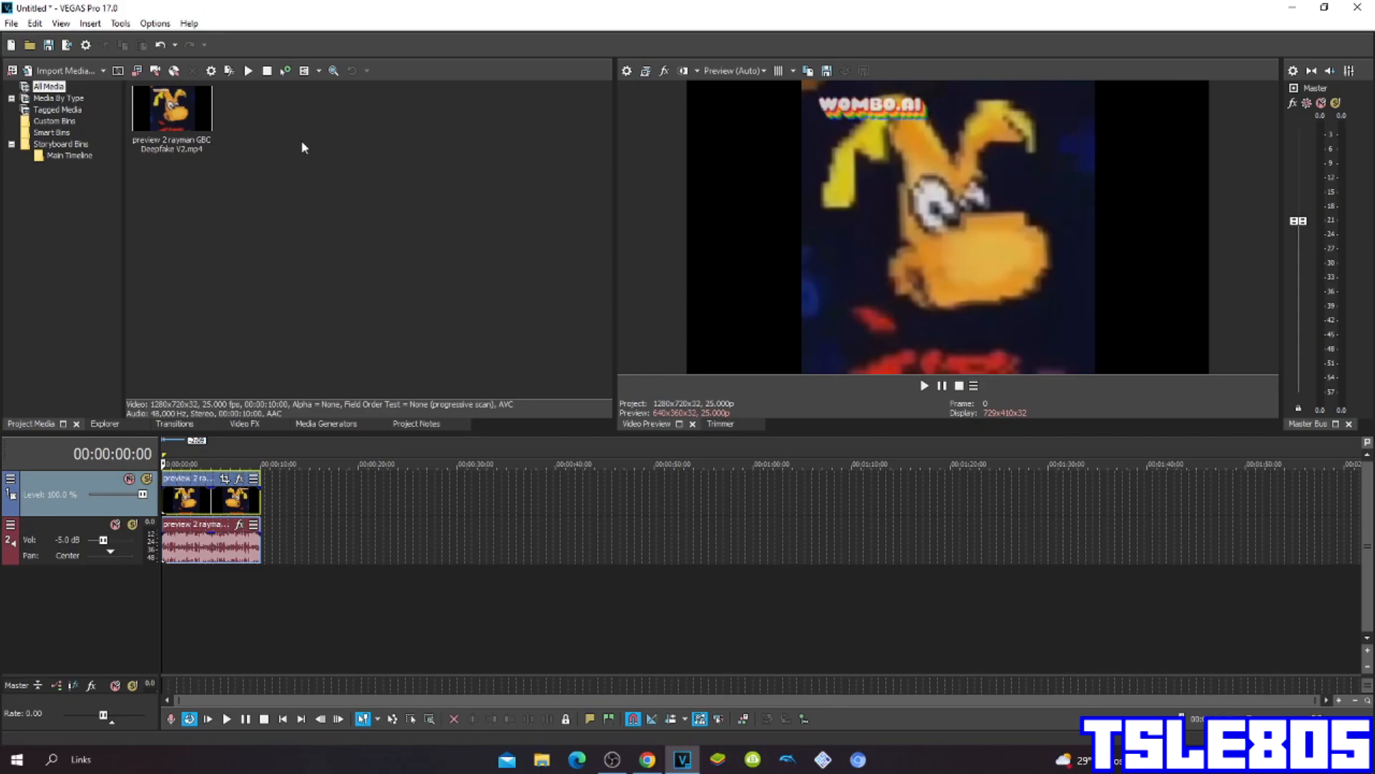
mouse_move(244, 151)
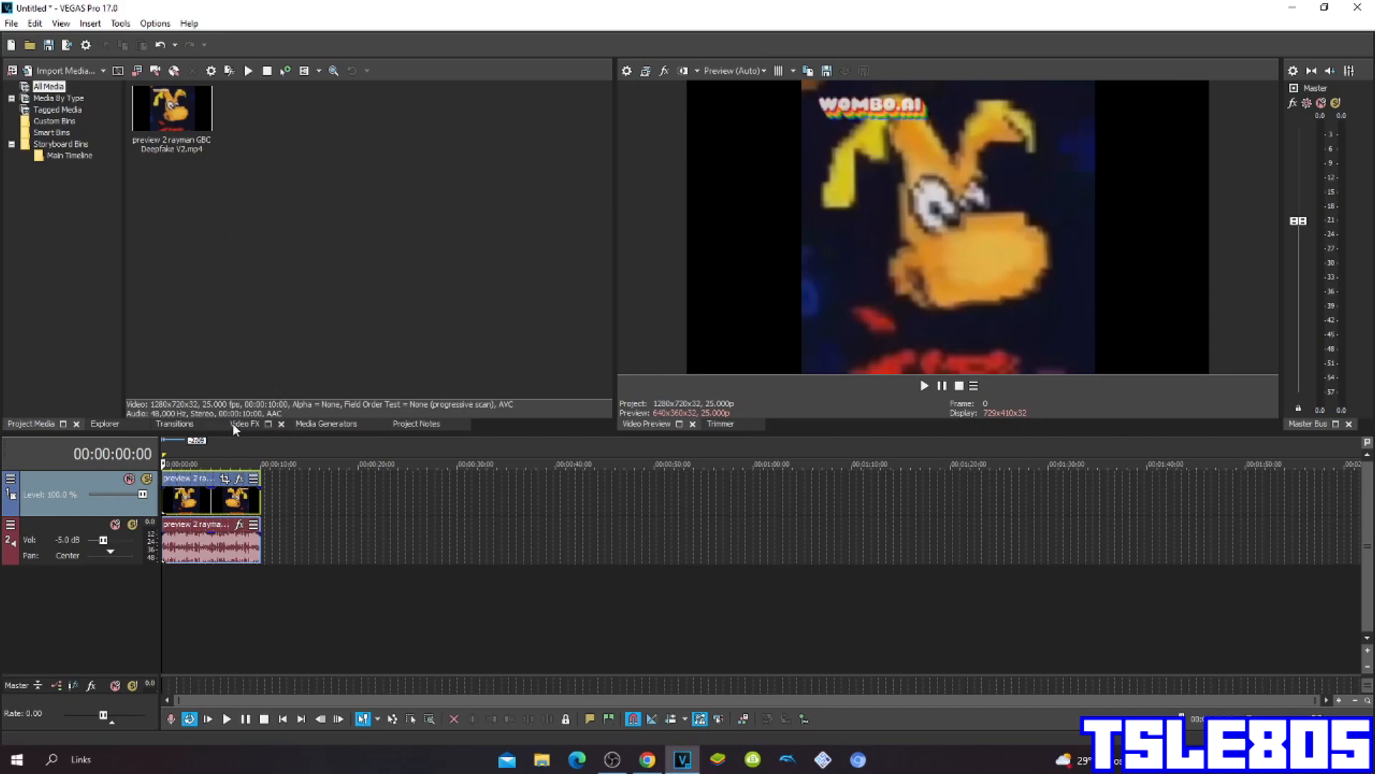
left_click(243, 424)
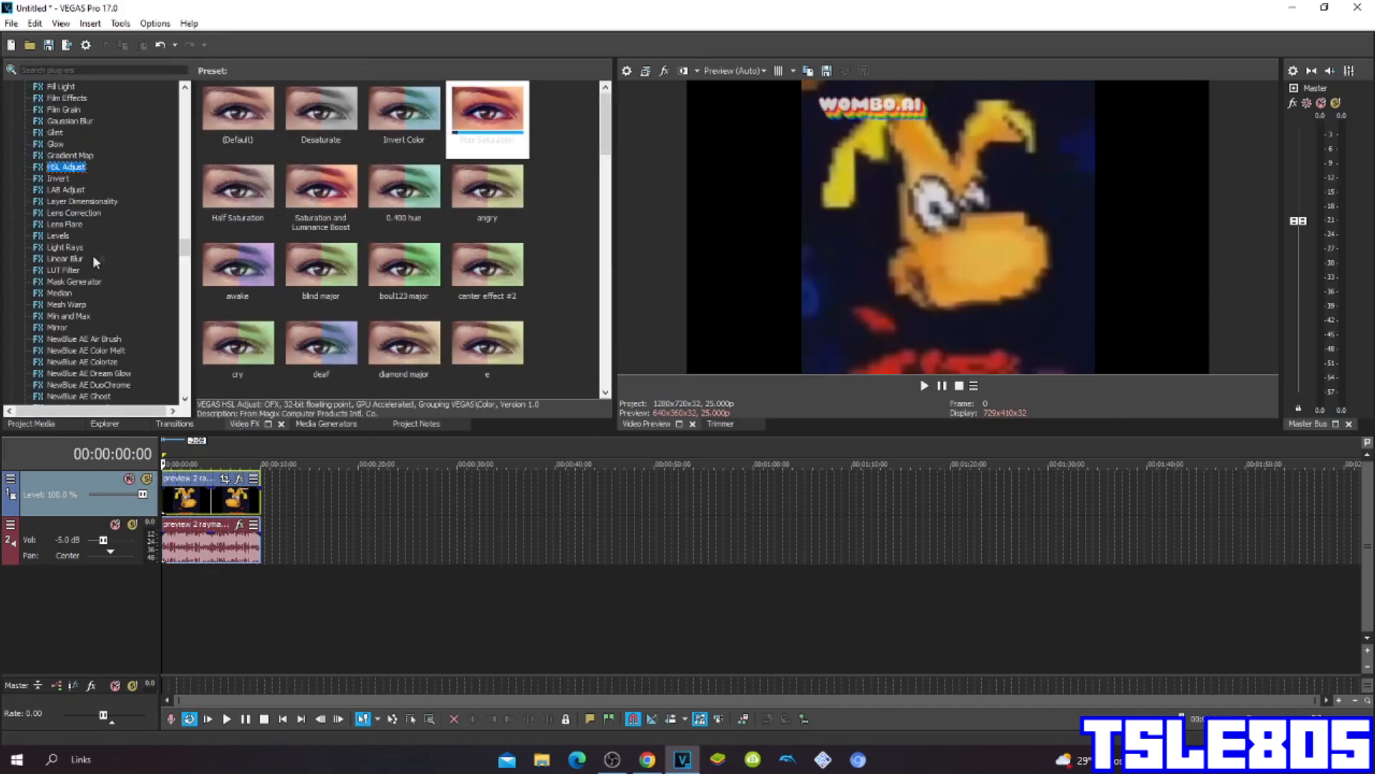
left_click(70, 155)
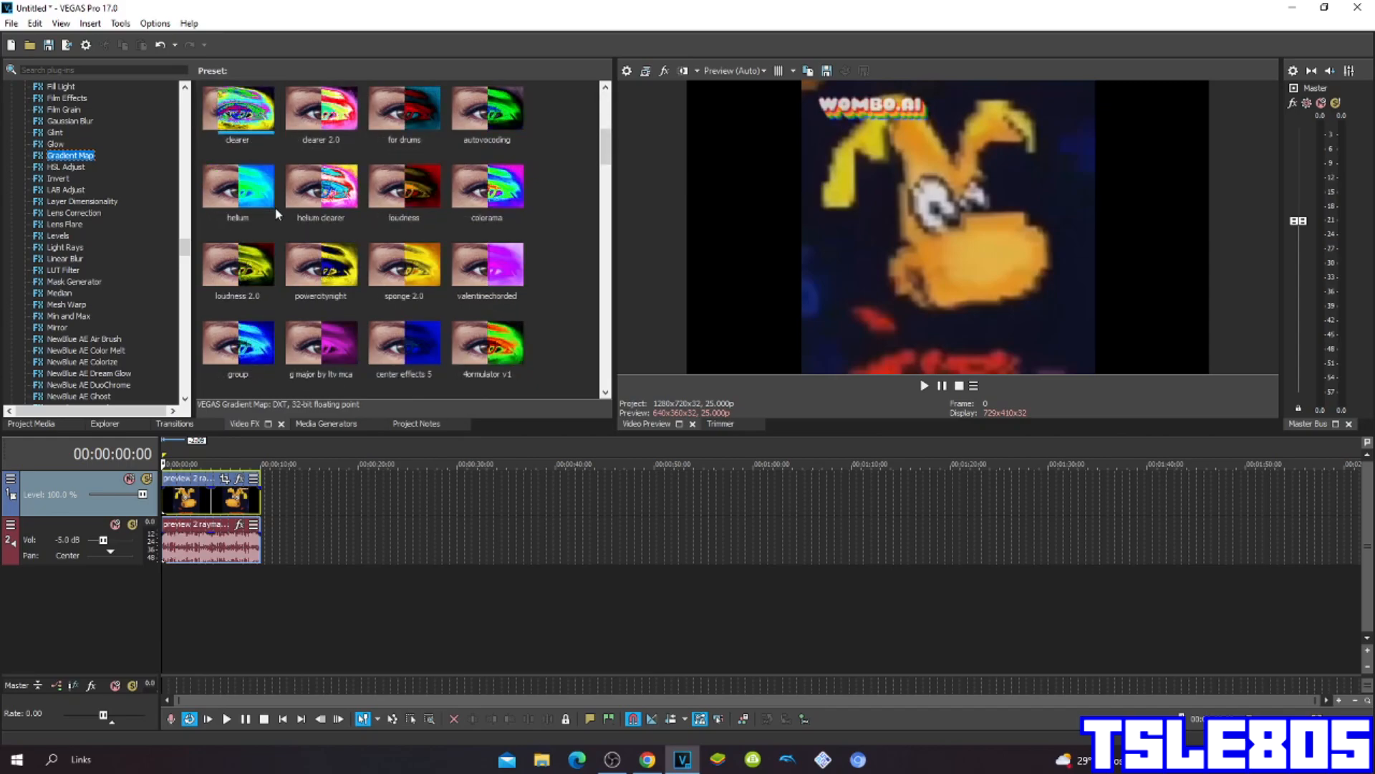
scroll("down", 3)
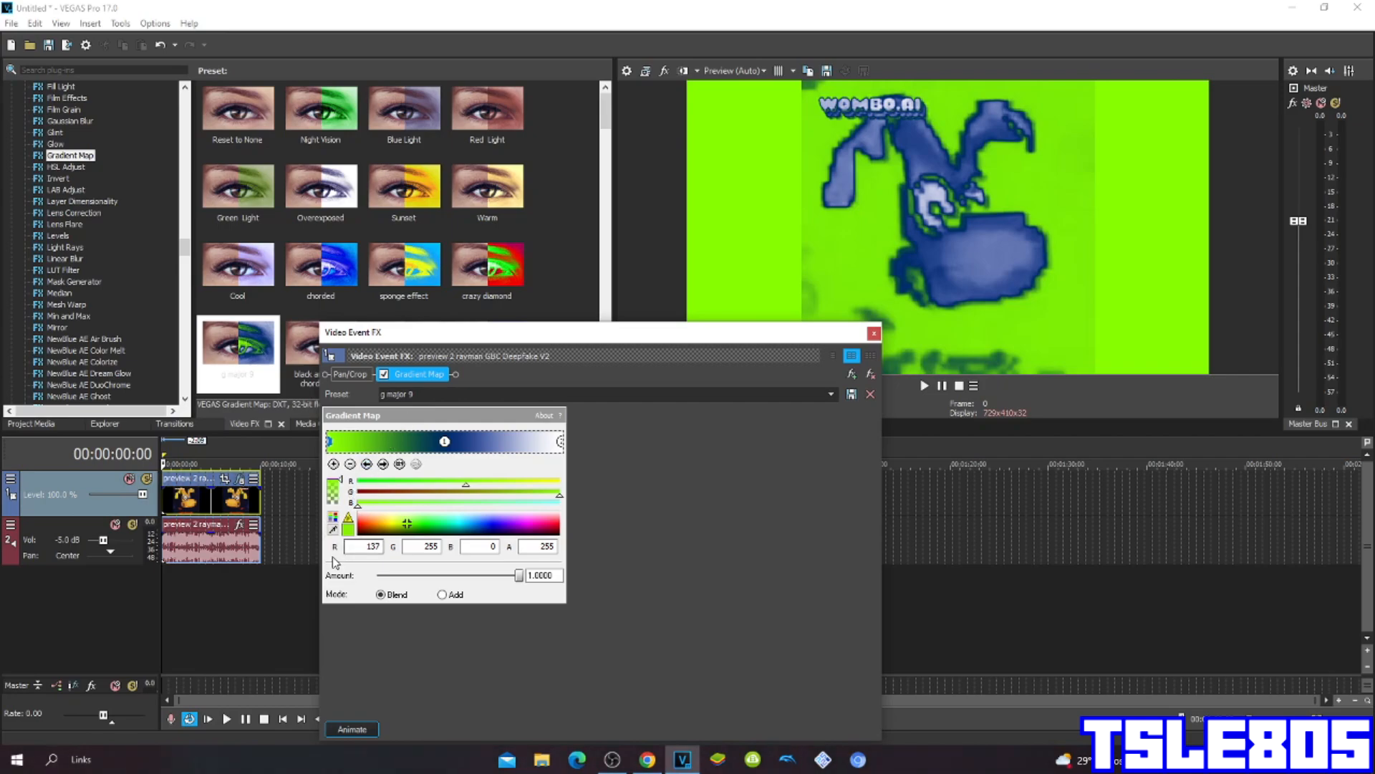
Retune the Gradient Map colour stops so the edited stop reads 255, 255, 255
left_click(363, 546)
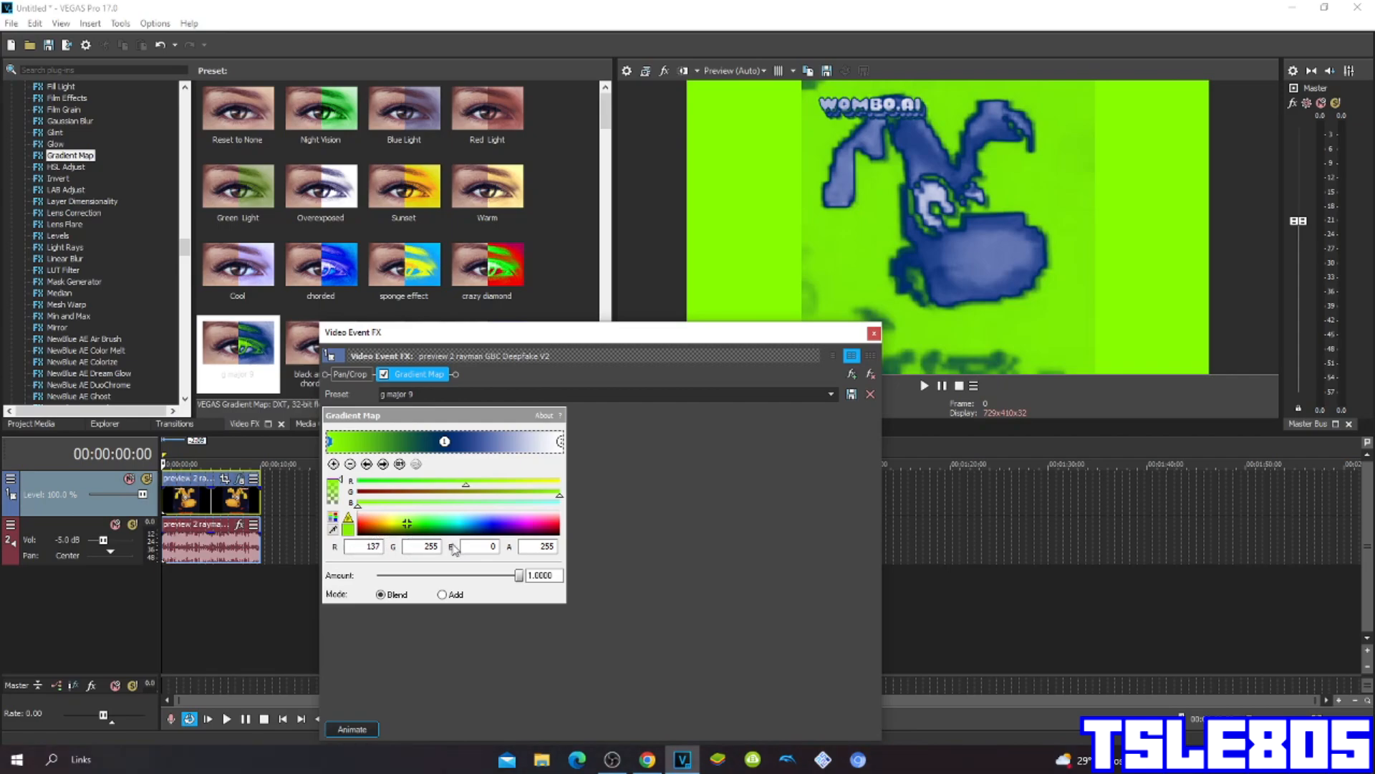
left_click(537, 545)
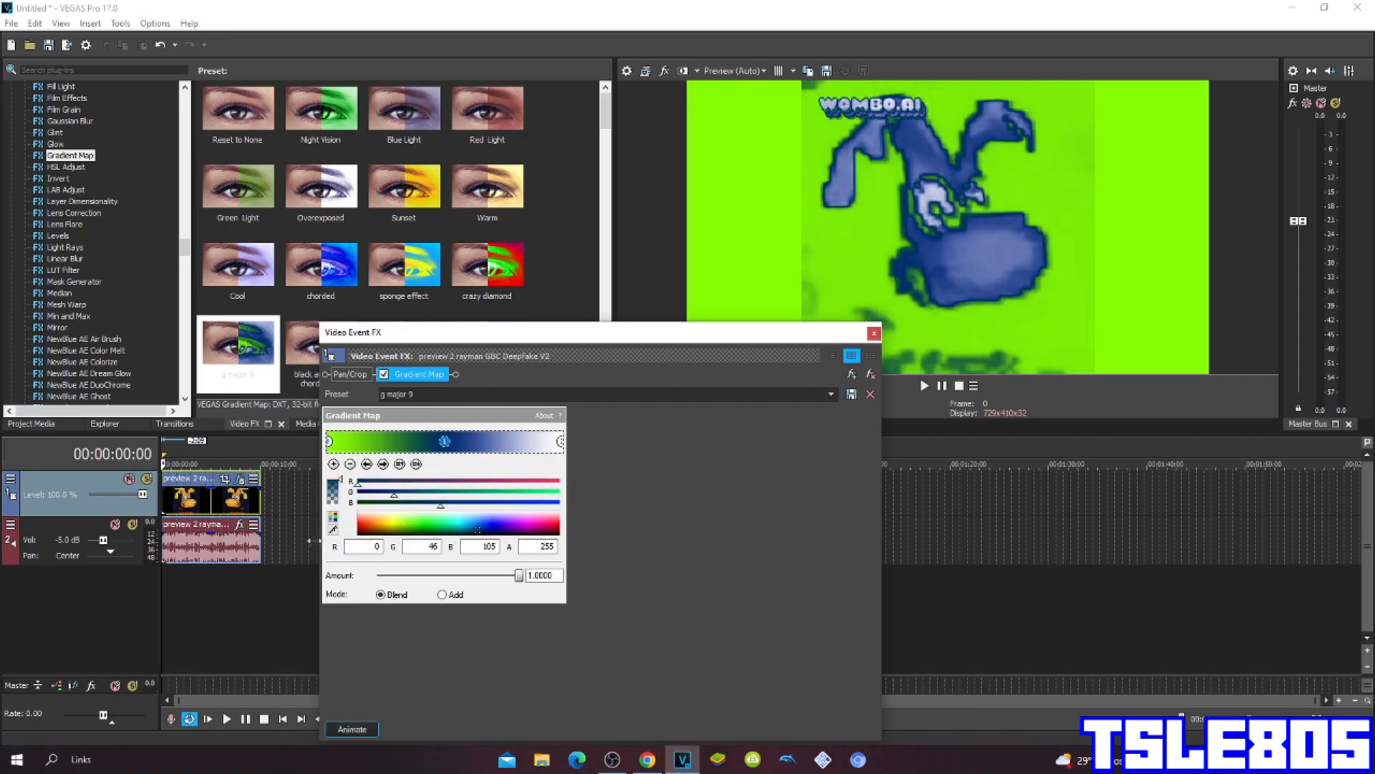
left_click(376, 546)
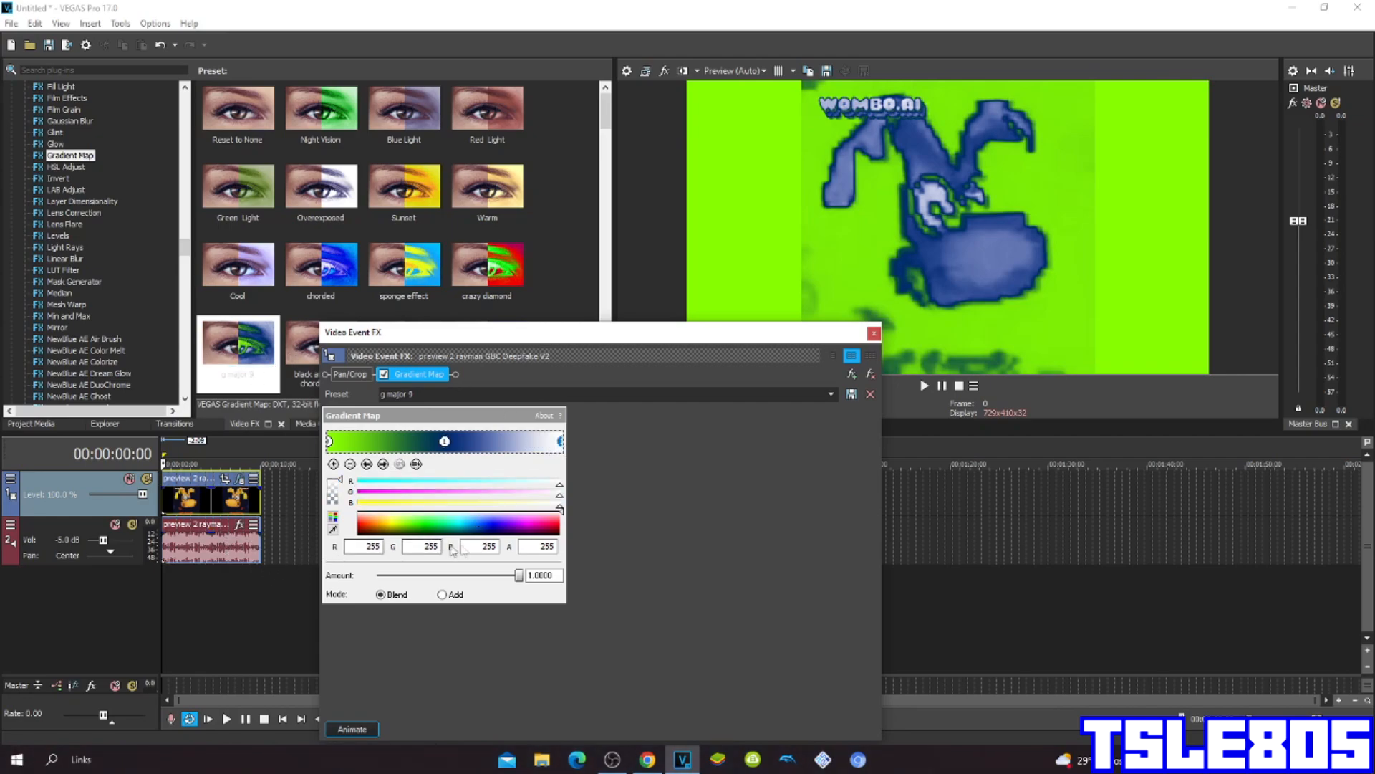
mouse_move(480, 655)
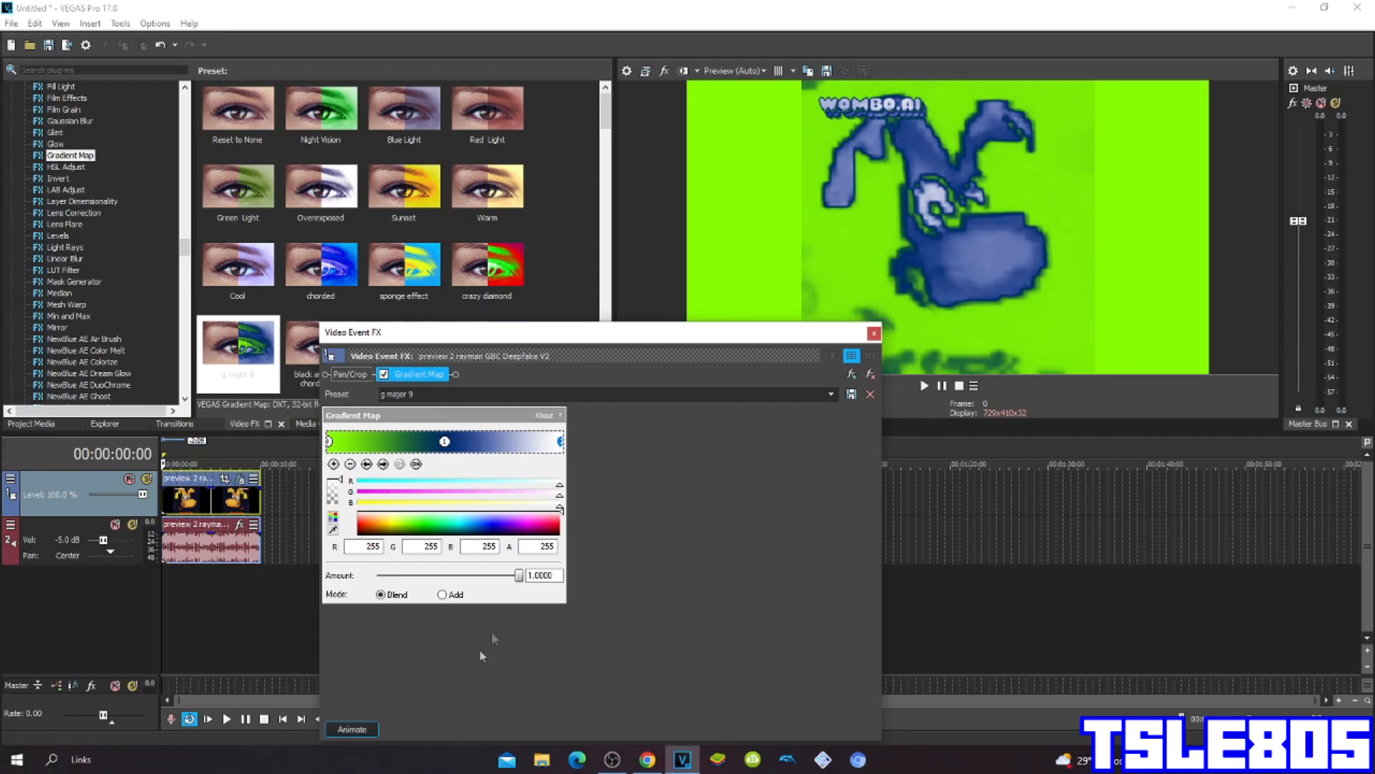
In the audio event's properties set the time-stretch method to élastique with the Pro attribute and confirm
right_click(211, 491)
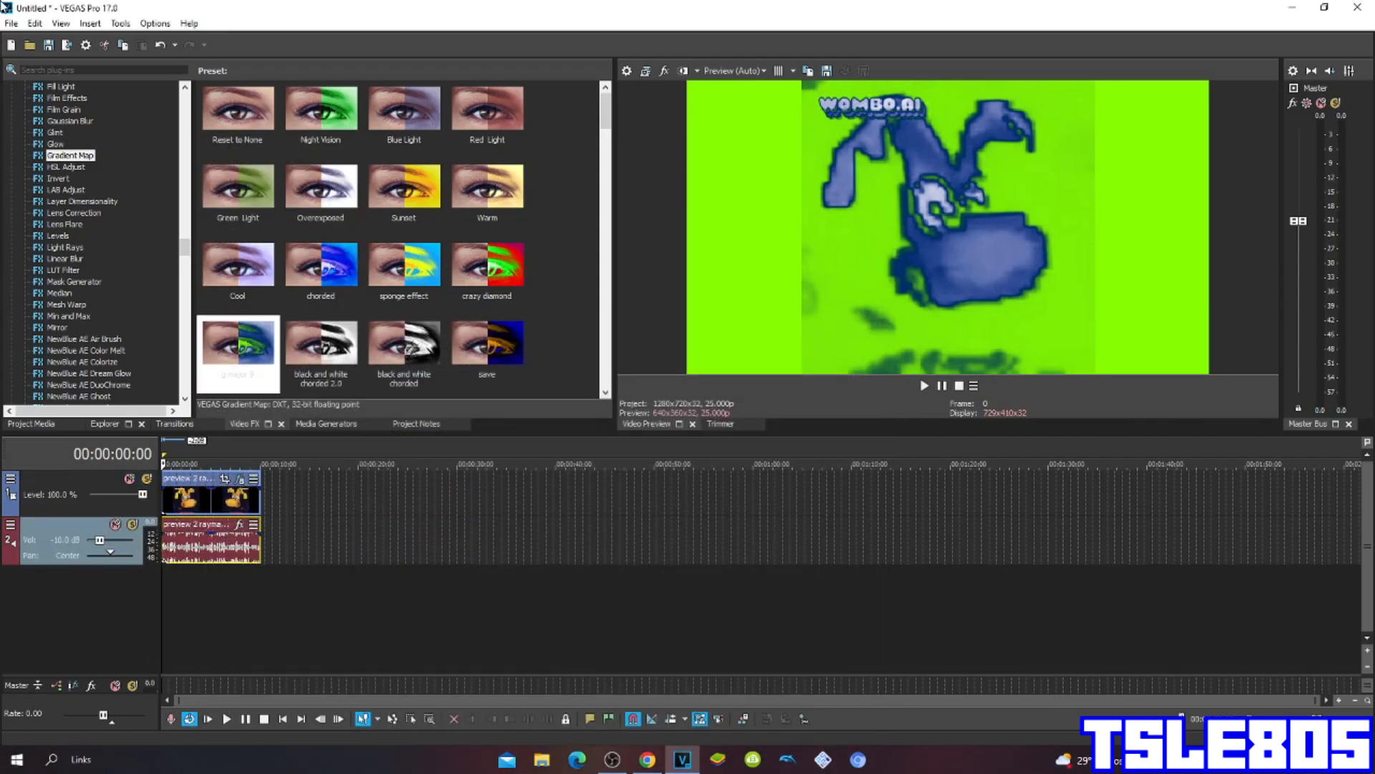
double_click(211, 544)
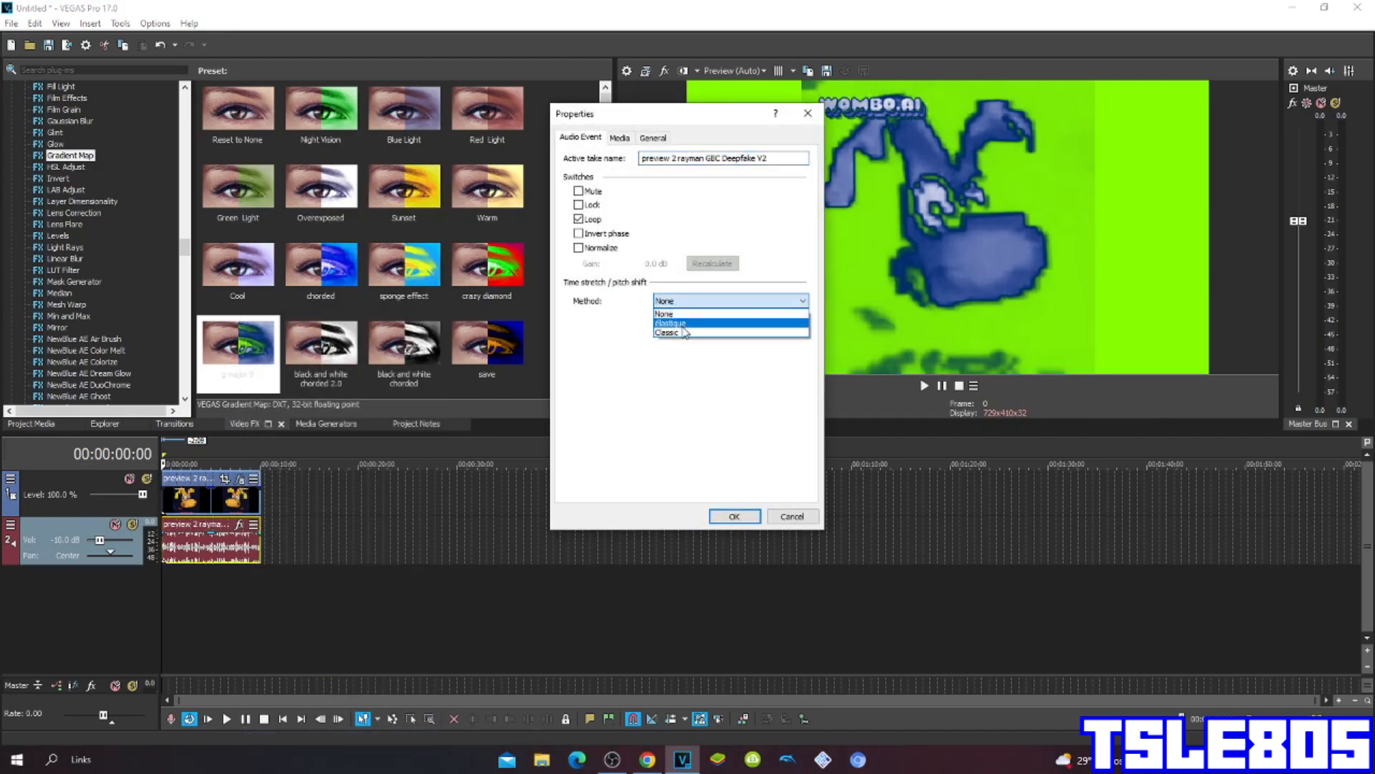
left_click(670, 322)
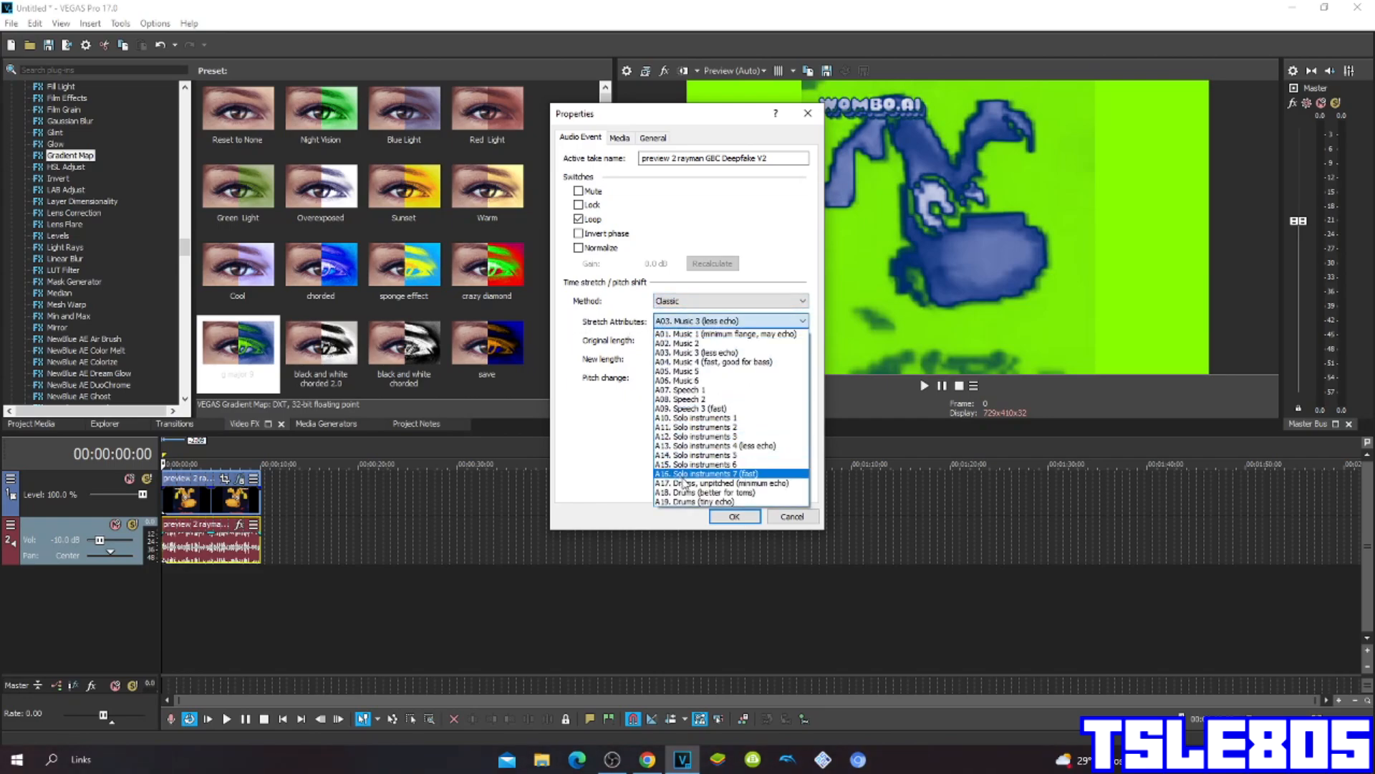
left_click(723, 483)
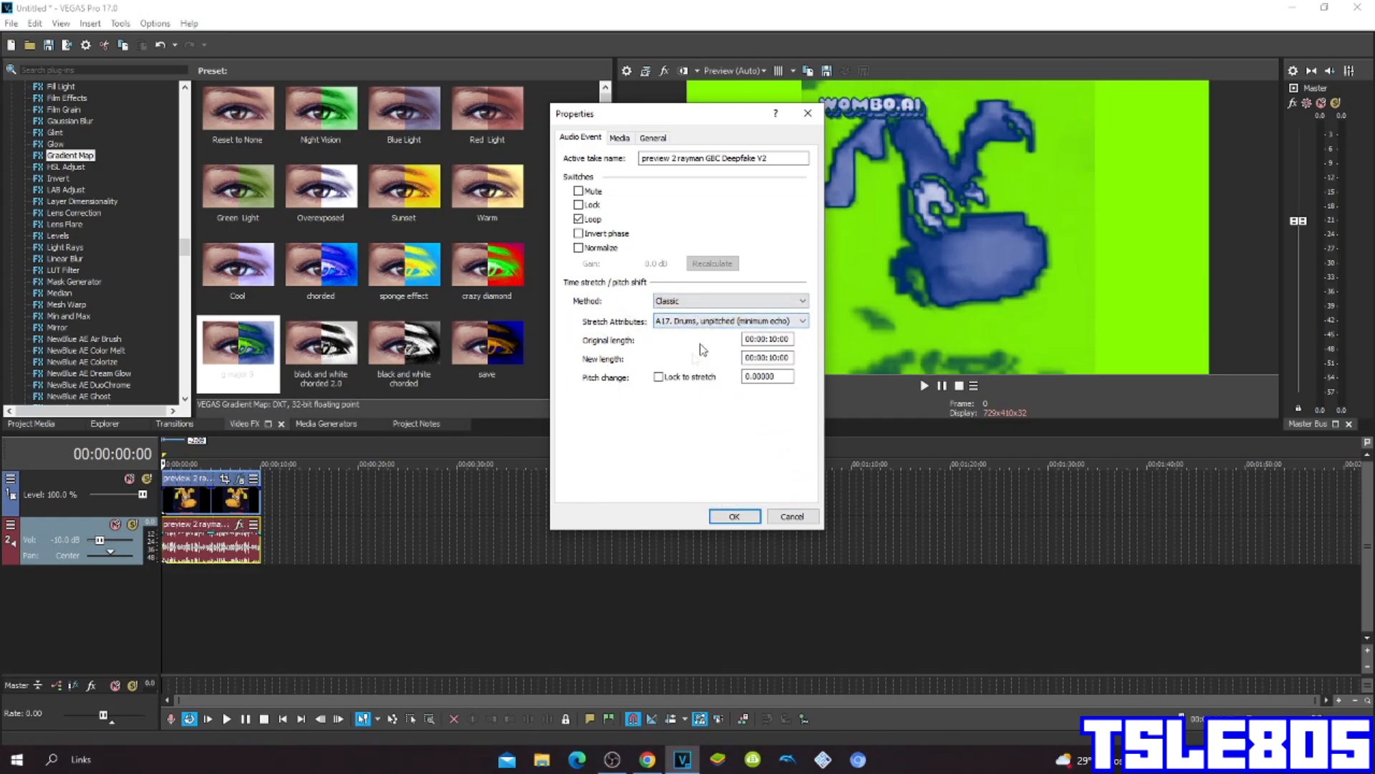
left_click(728, 300)
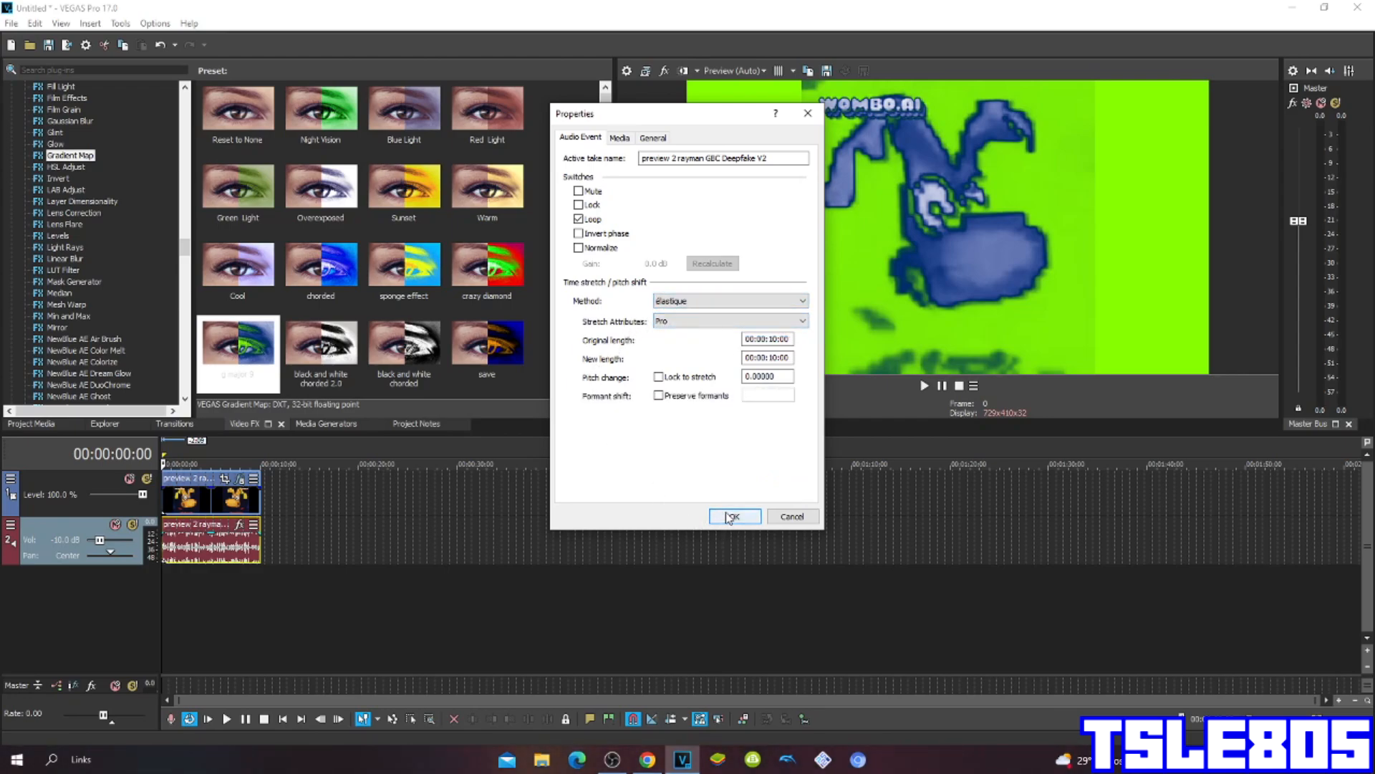
left_click(734, 515)
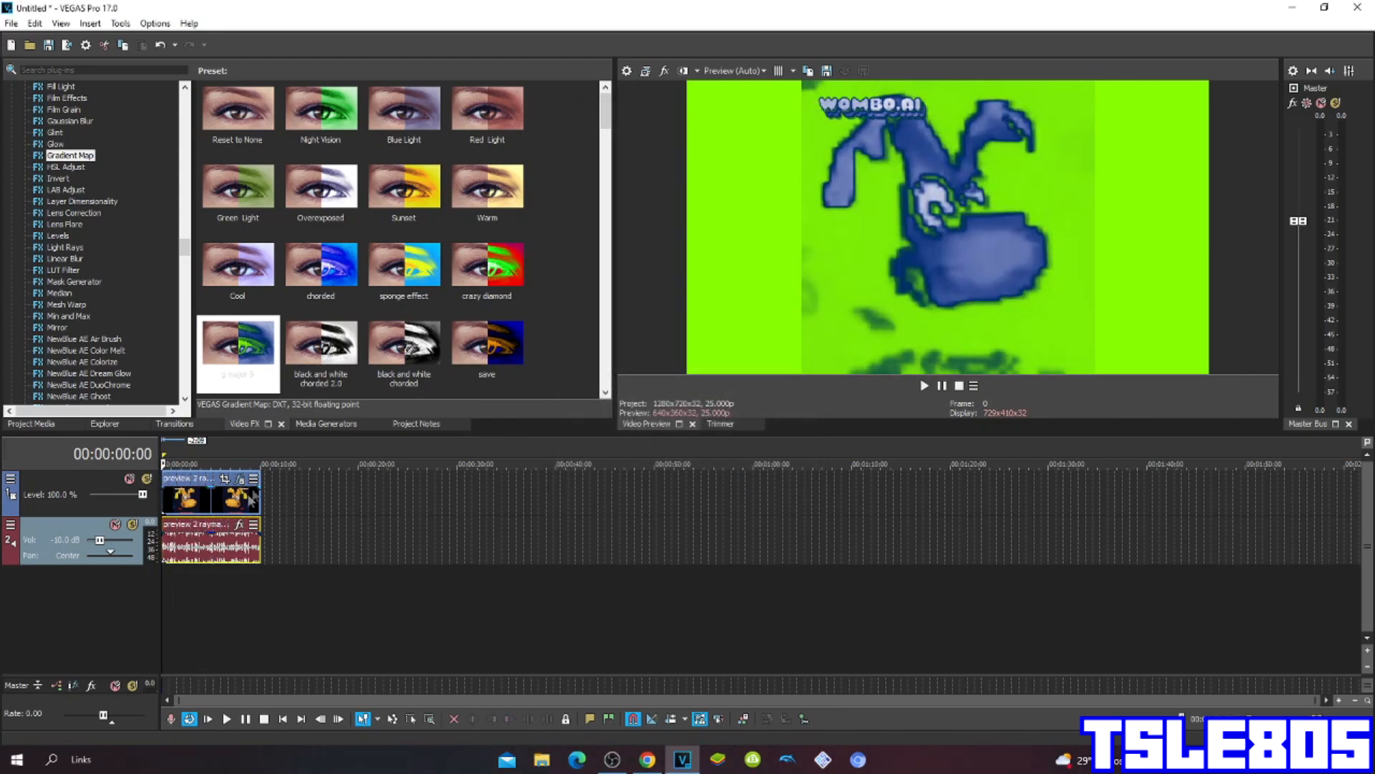
mouse_move(794, 659)
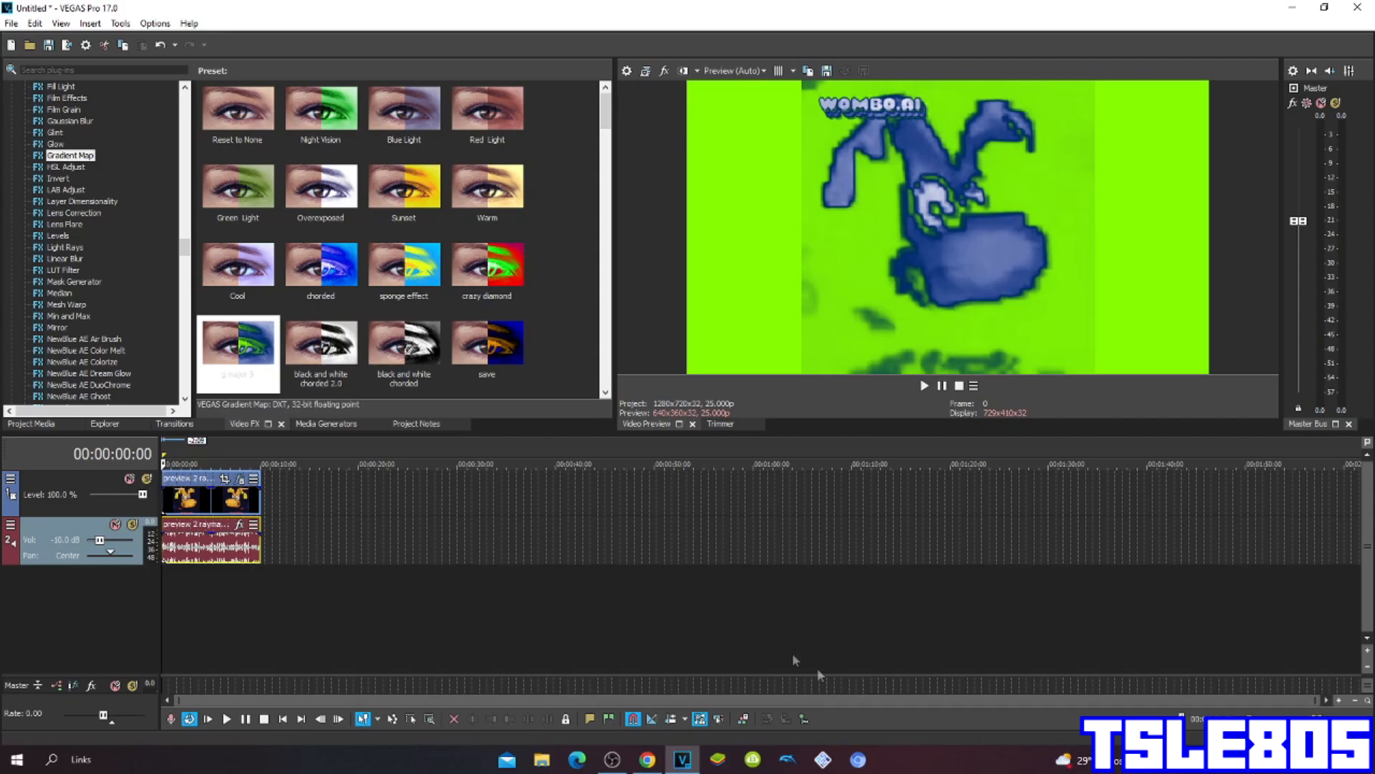
mouse_move(771, 649)
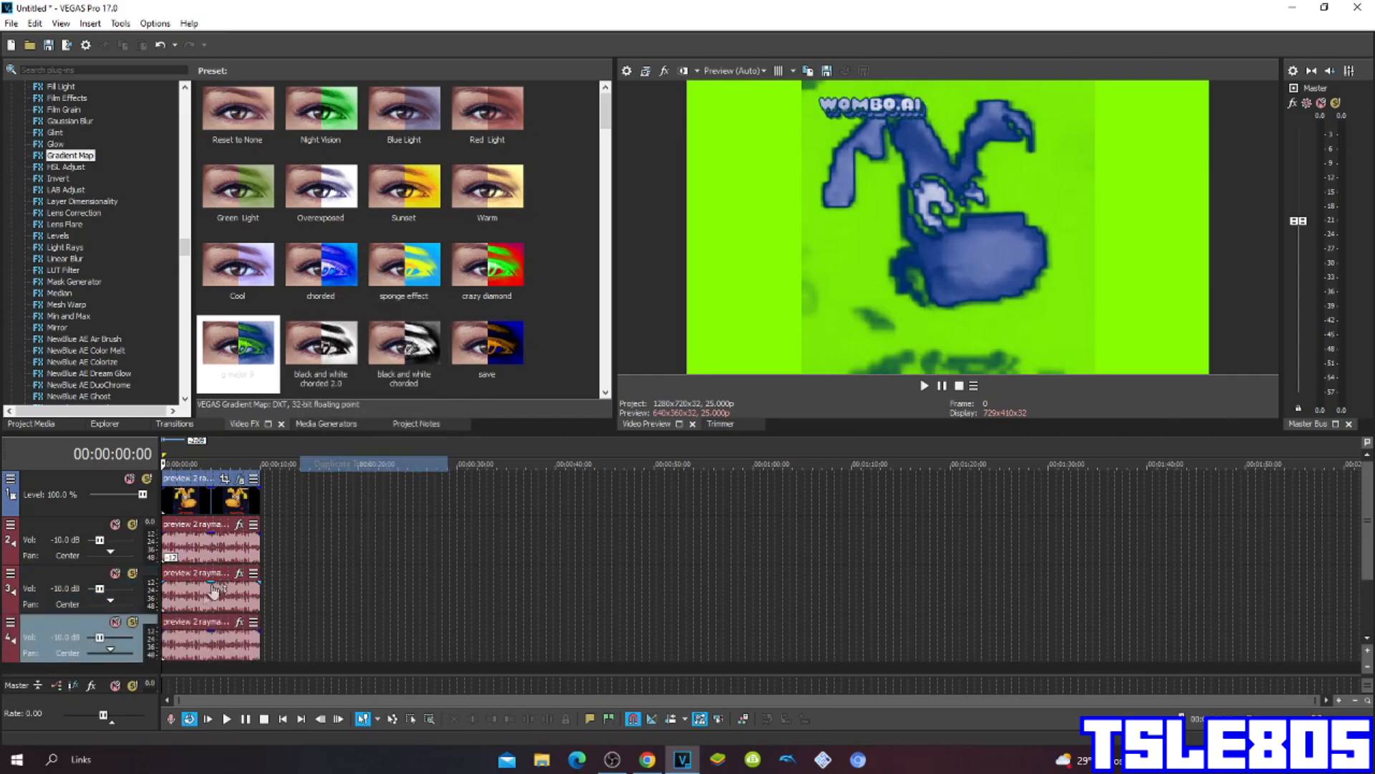
Duplicate the audio track so identical pitch-ready copies stack below the video
right_click(215, 591)
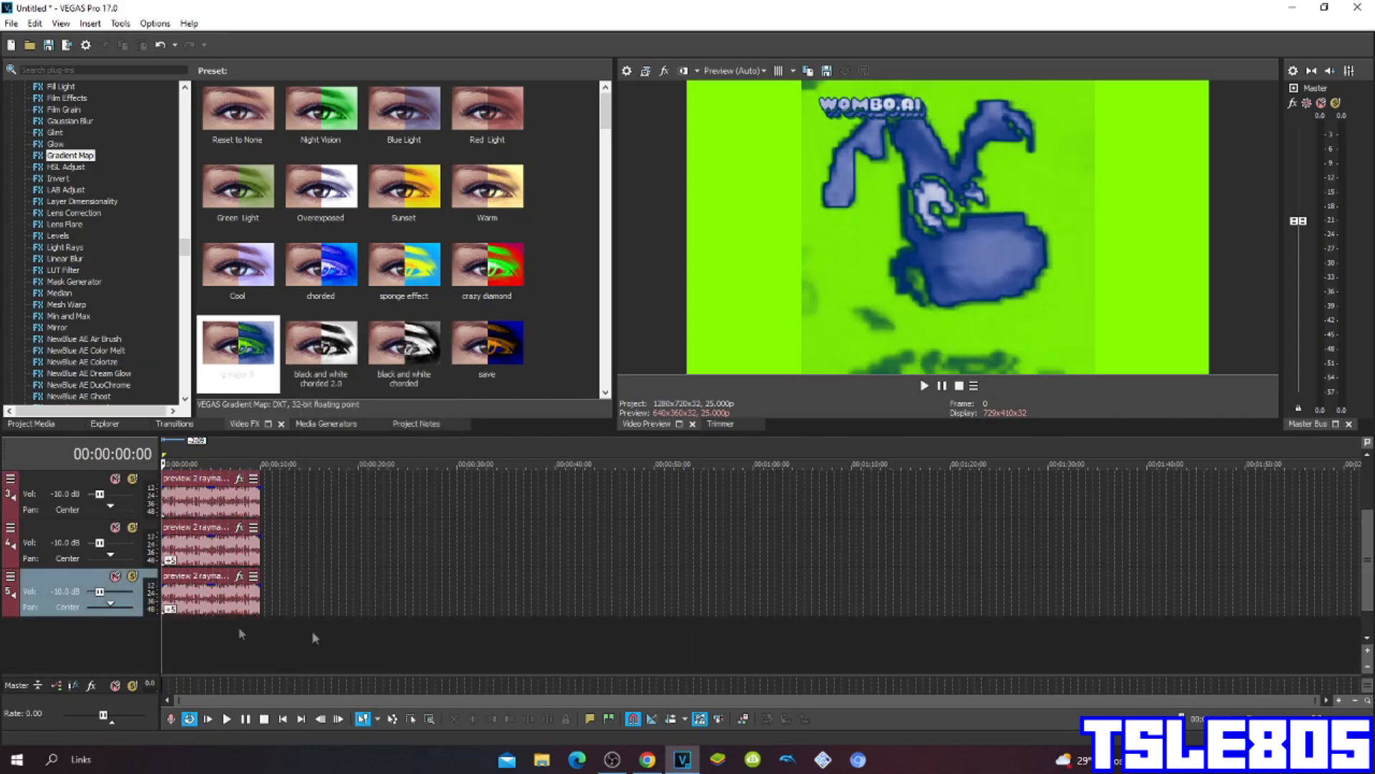
left_click(211, 592)
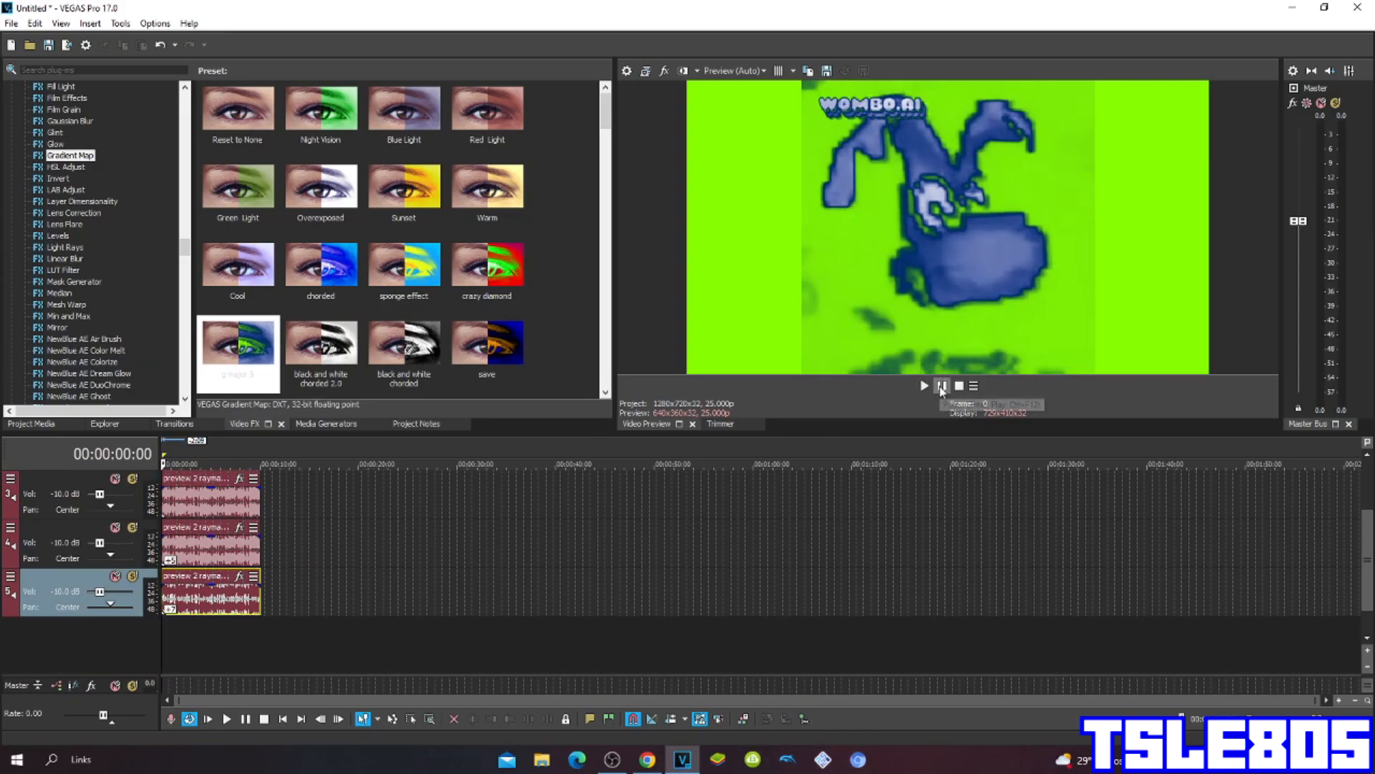
Play the recoloured edit from the start through to 10:03, then bring the OBS recorder window forward
left_click(924, 385)
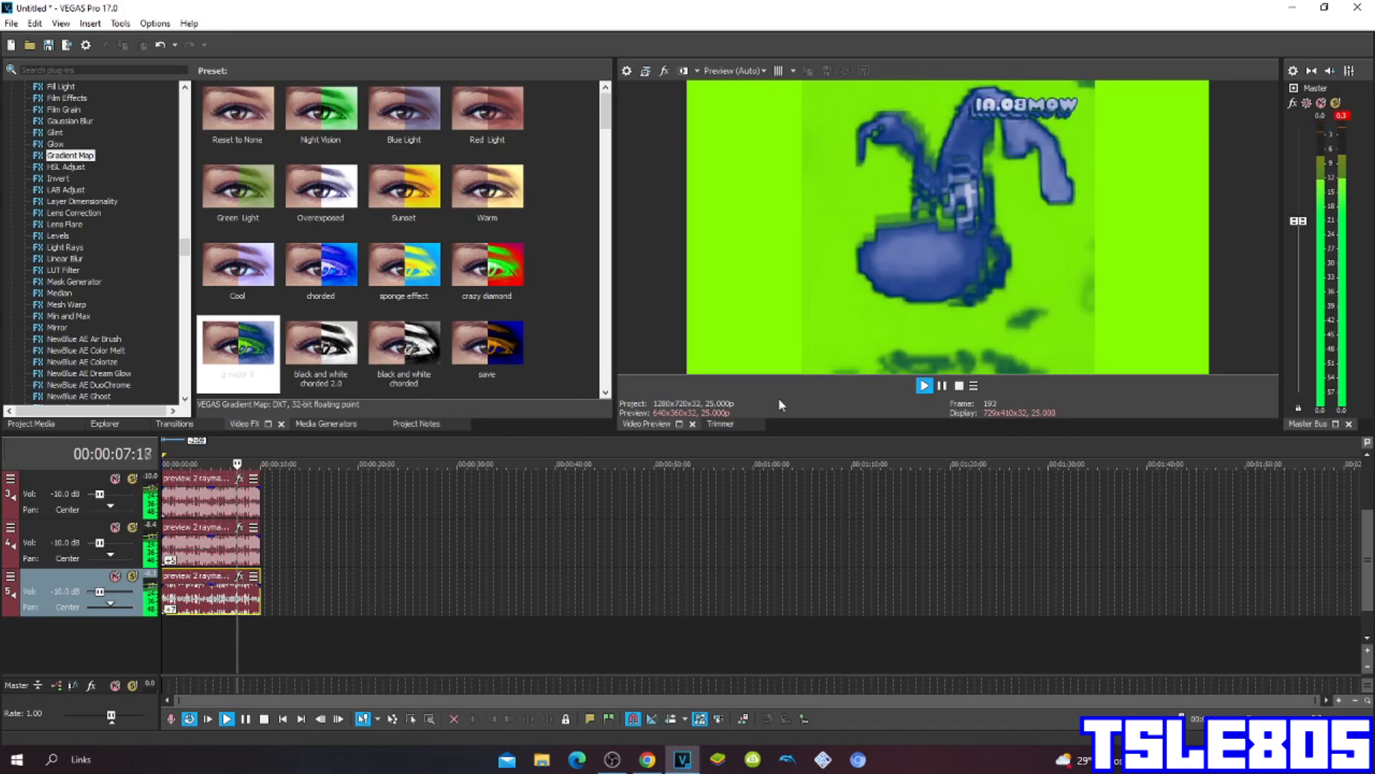
left_click(924, 385)
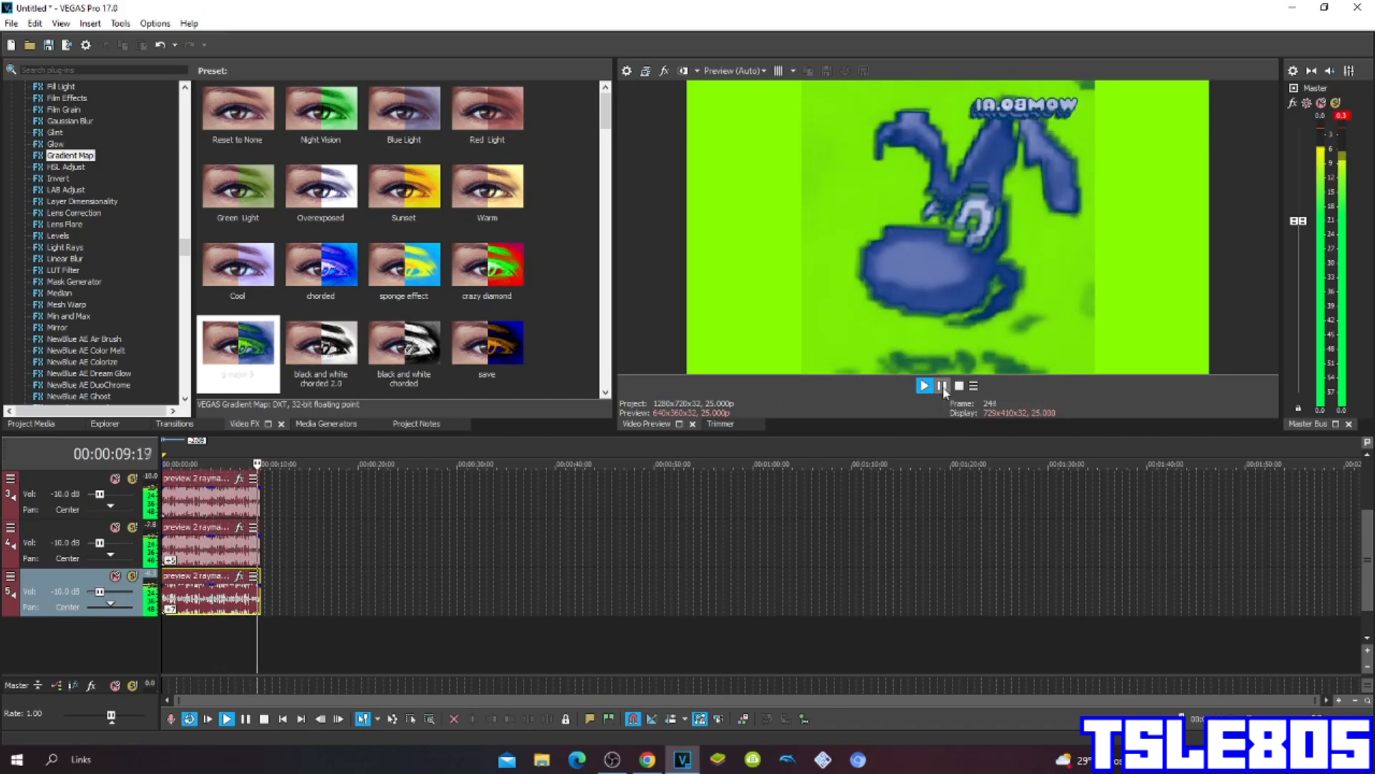
left_click(942, 385)
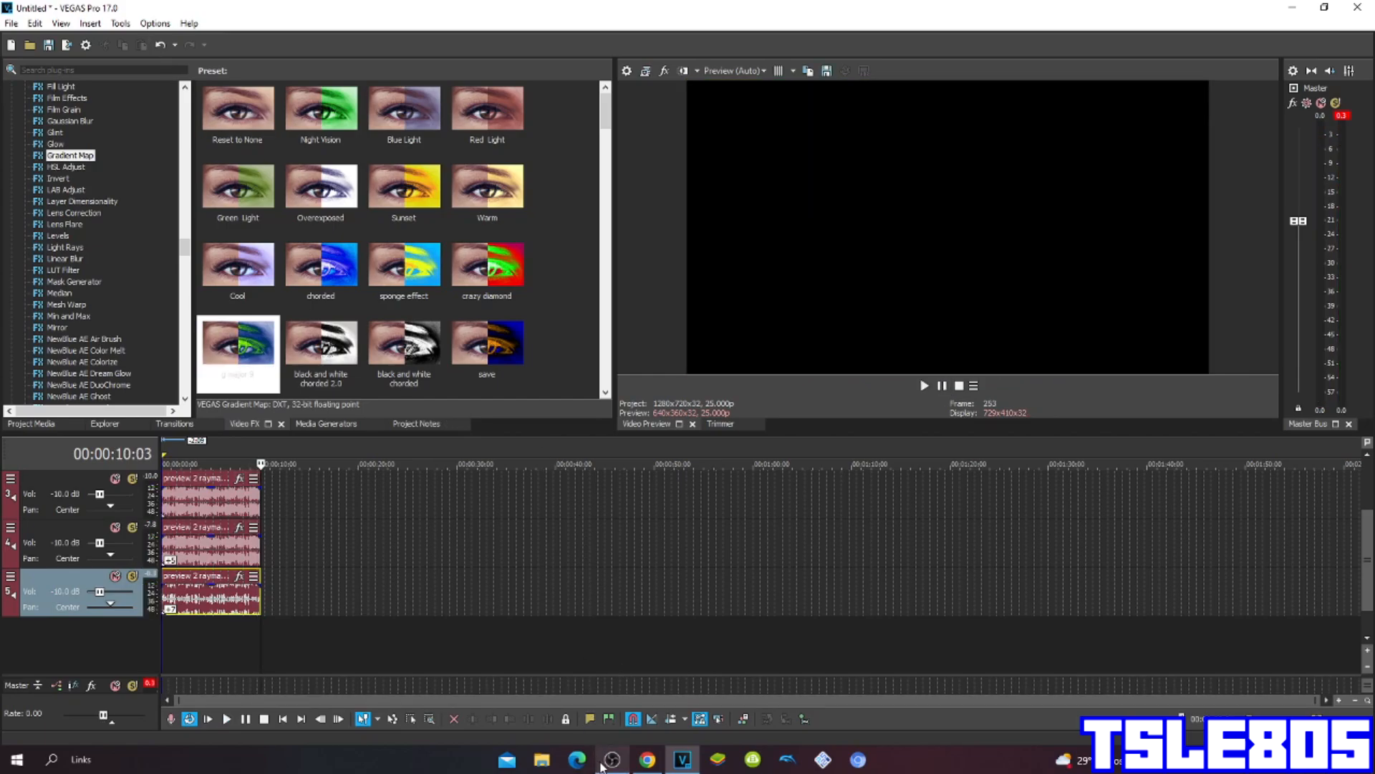
left_click(612, 760)
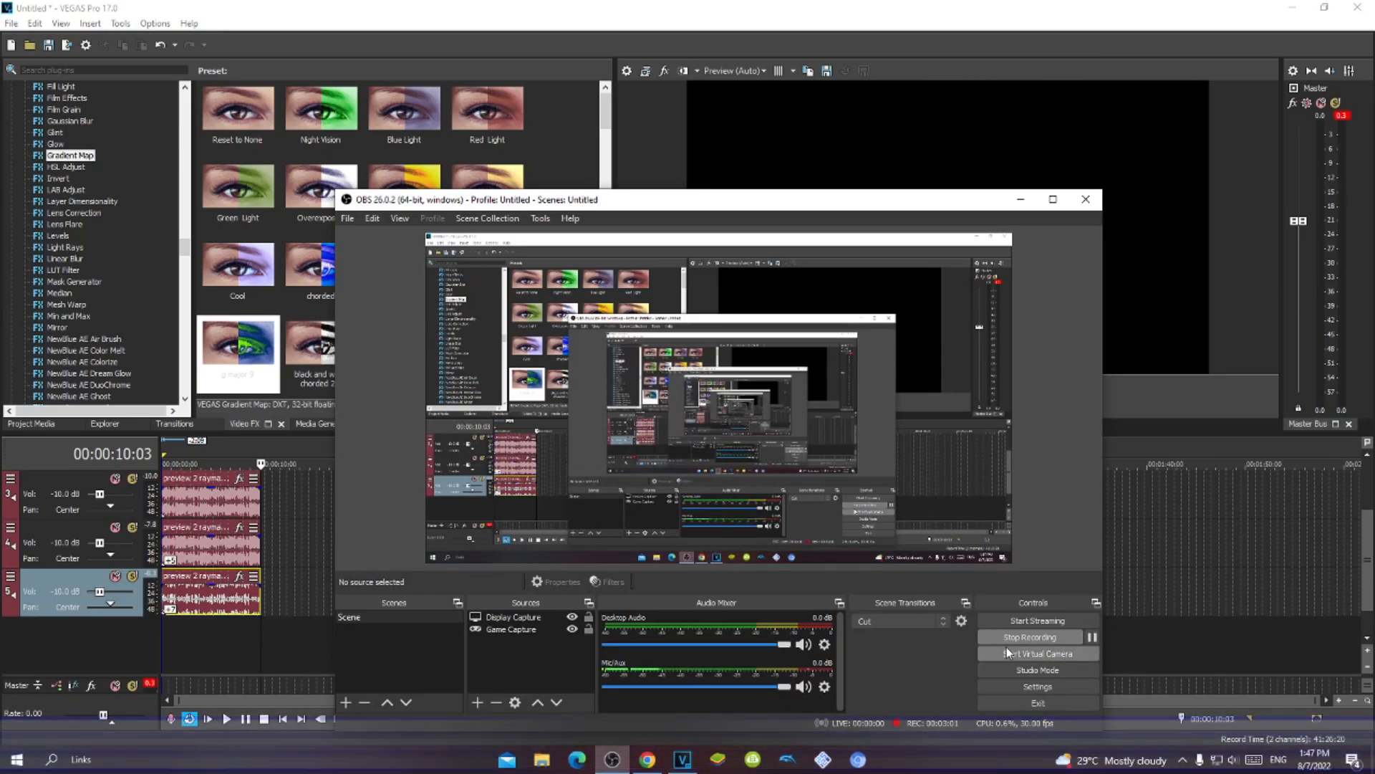